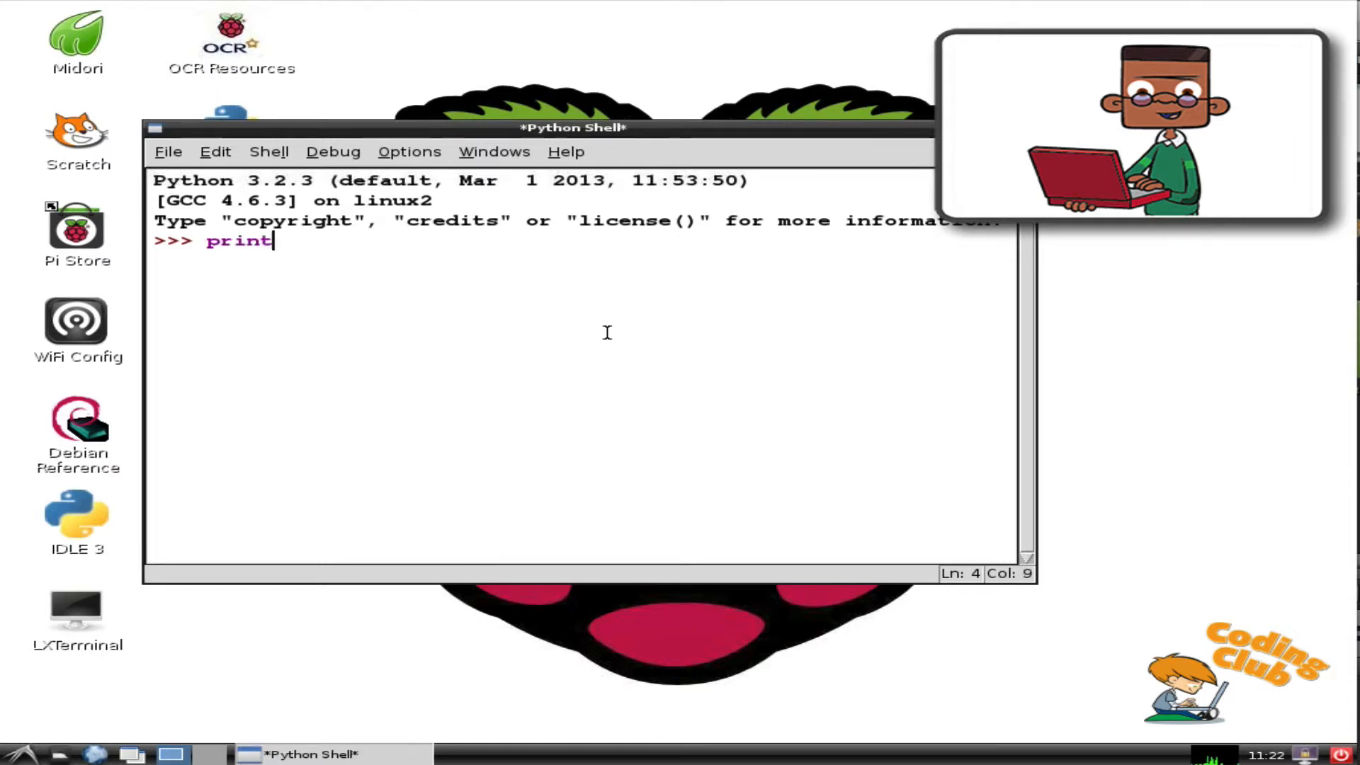
# - Run print("hello world") so the shell outputs hello world
pyautogui.write('(')
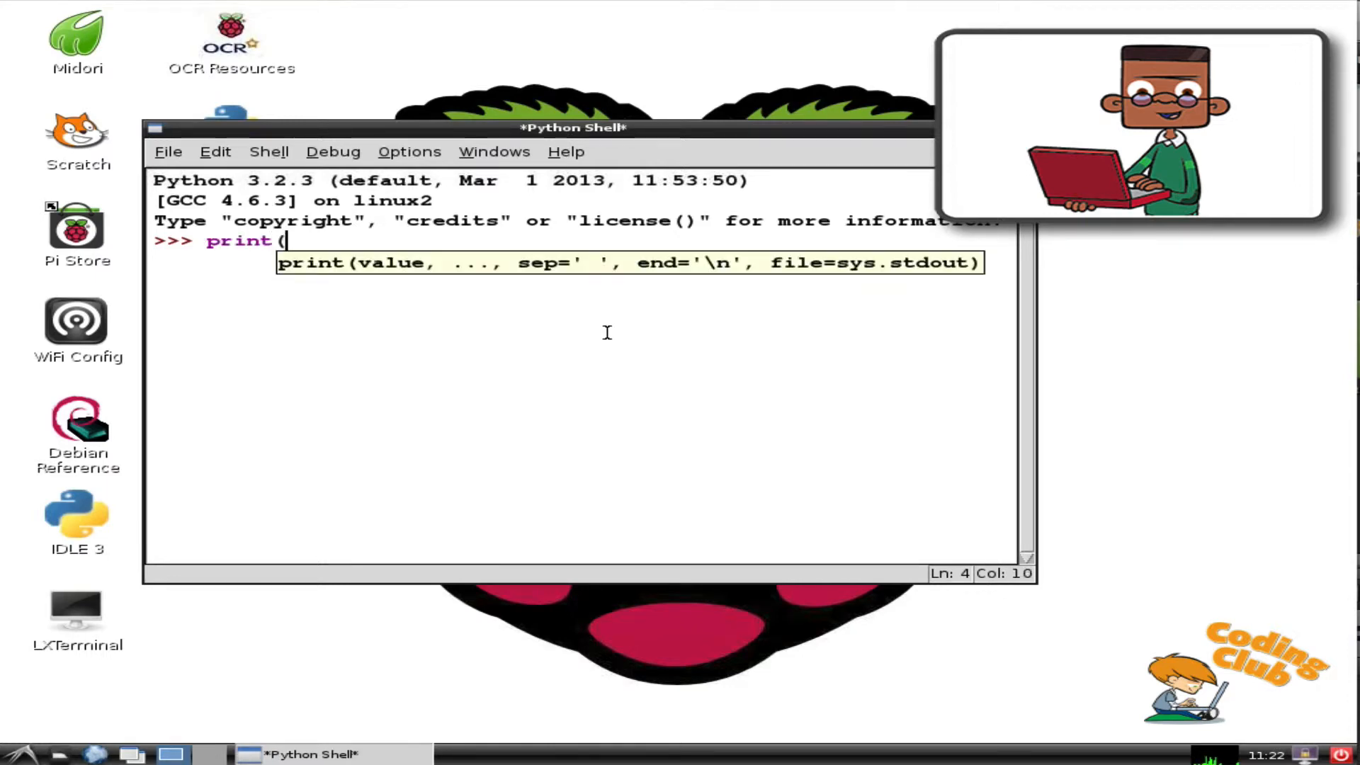
pyautogui.write('"hell')
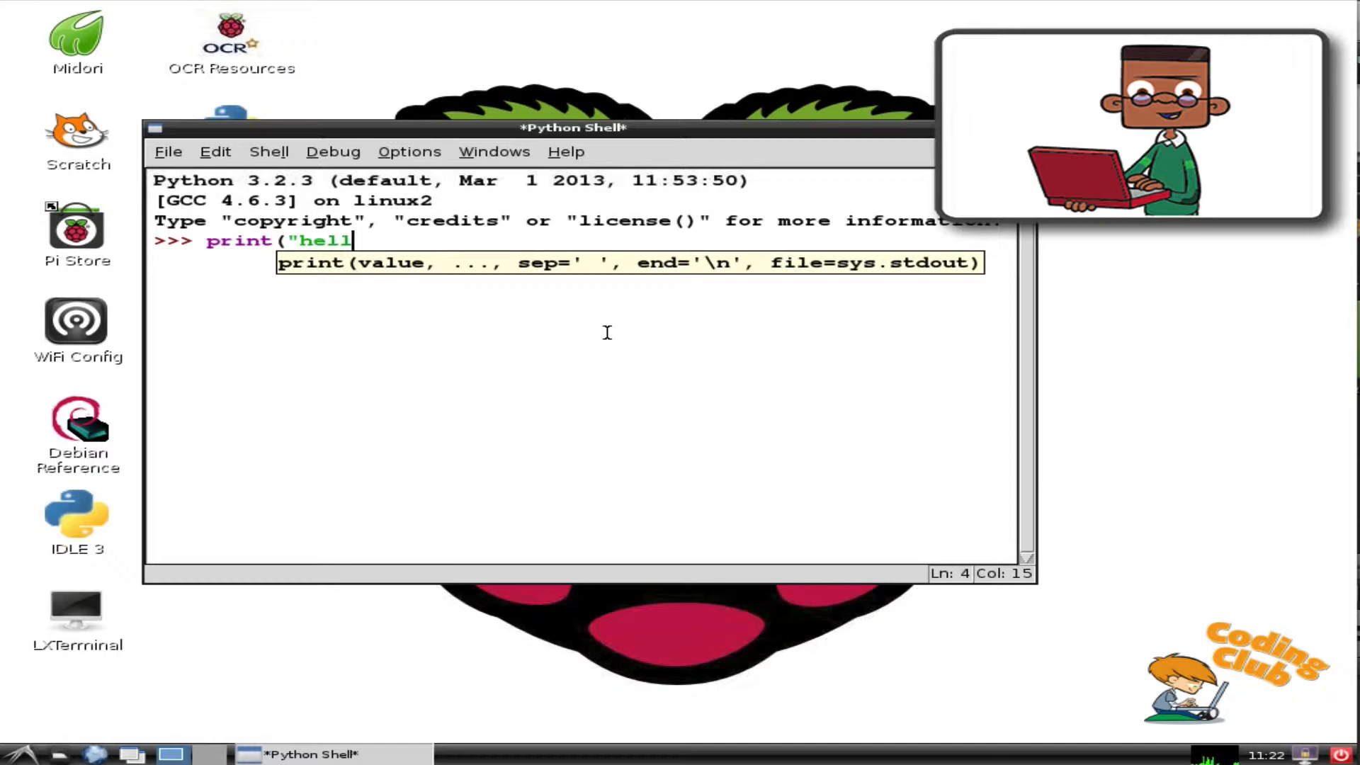
pyautogui.write('o world')
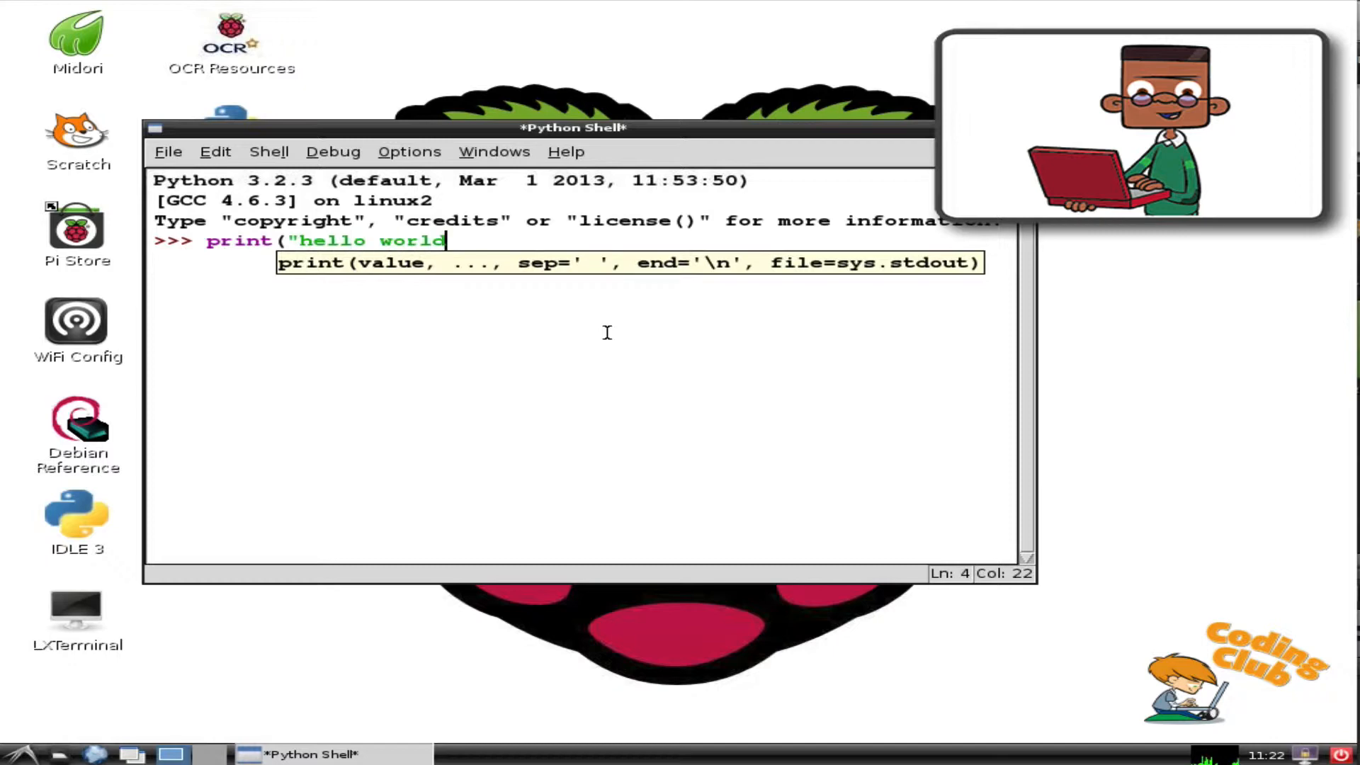
pyautogui.press('Return')
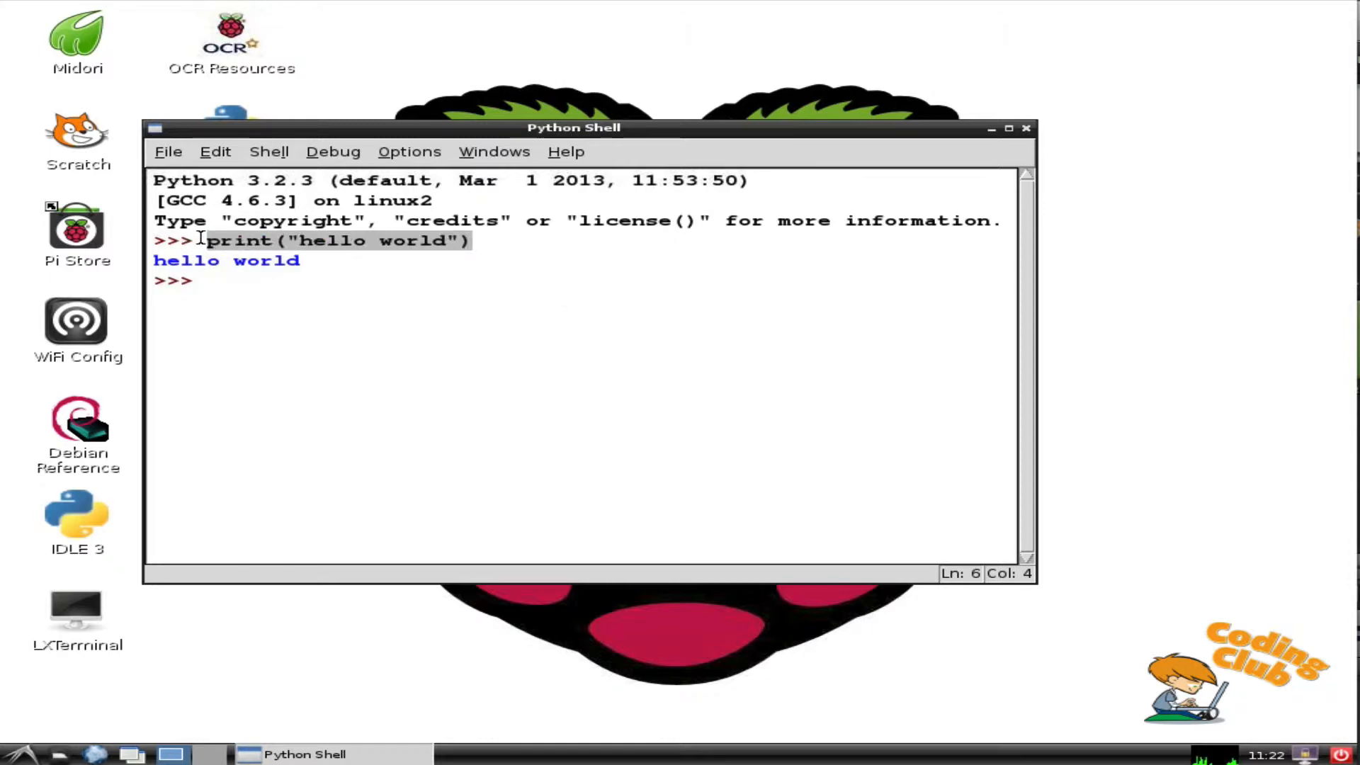
pyautogui.click(216, 151)
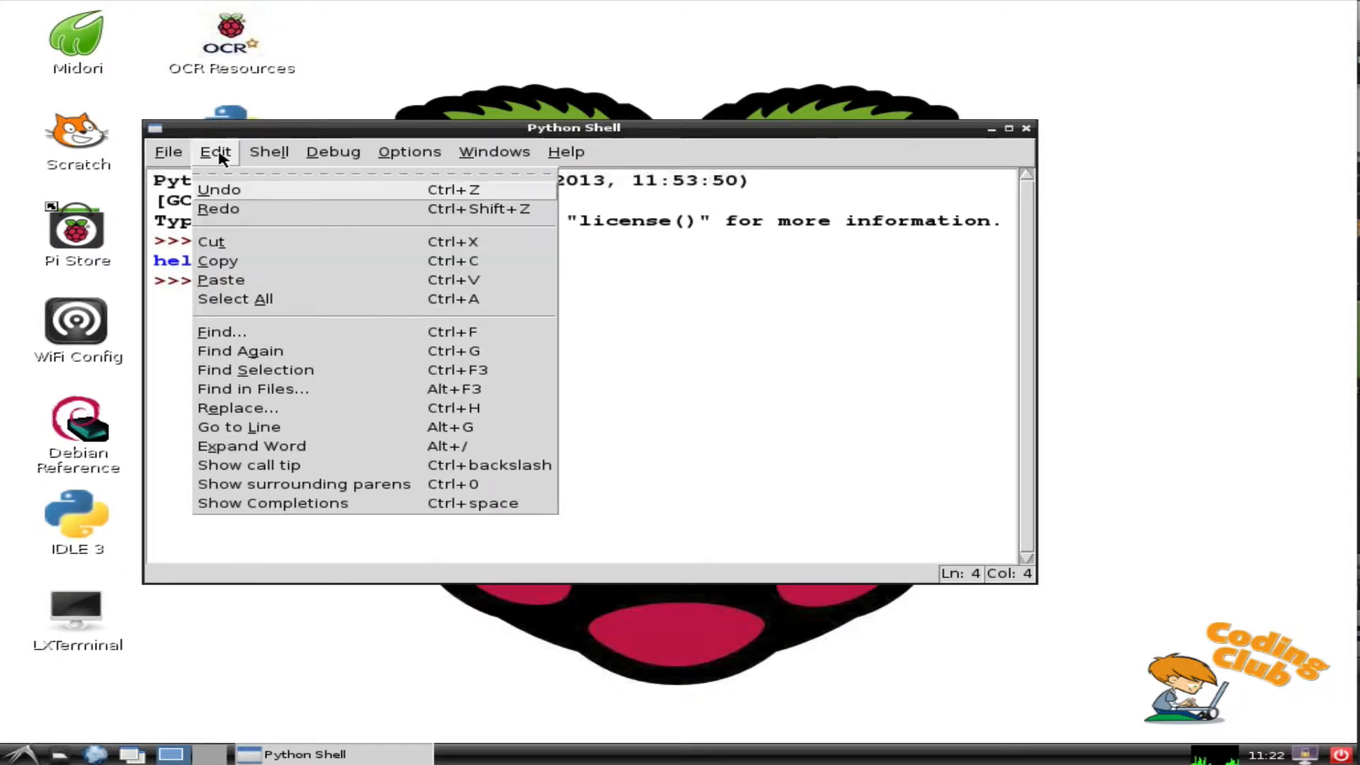
pyautogui.moveTo(226, 261)
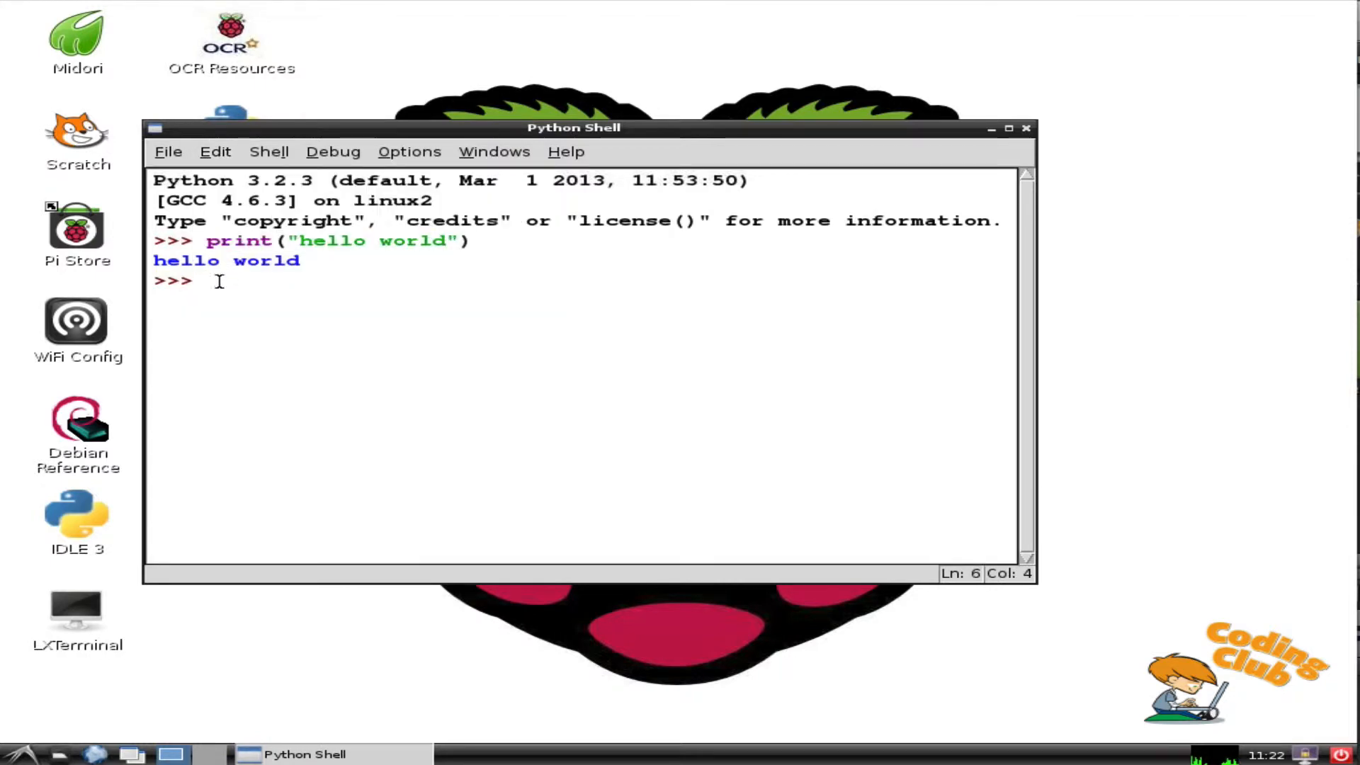
pyautogui.click(216, 150)
pyautogui.write('print("hello world")')
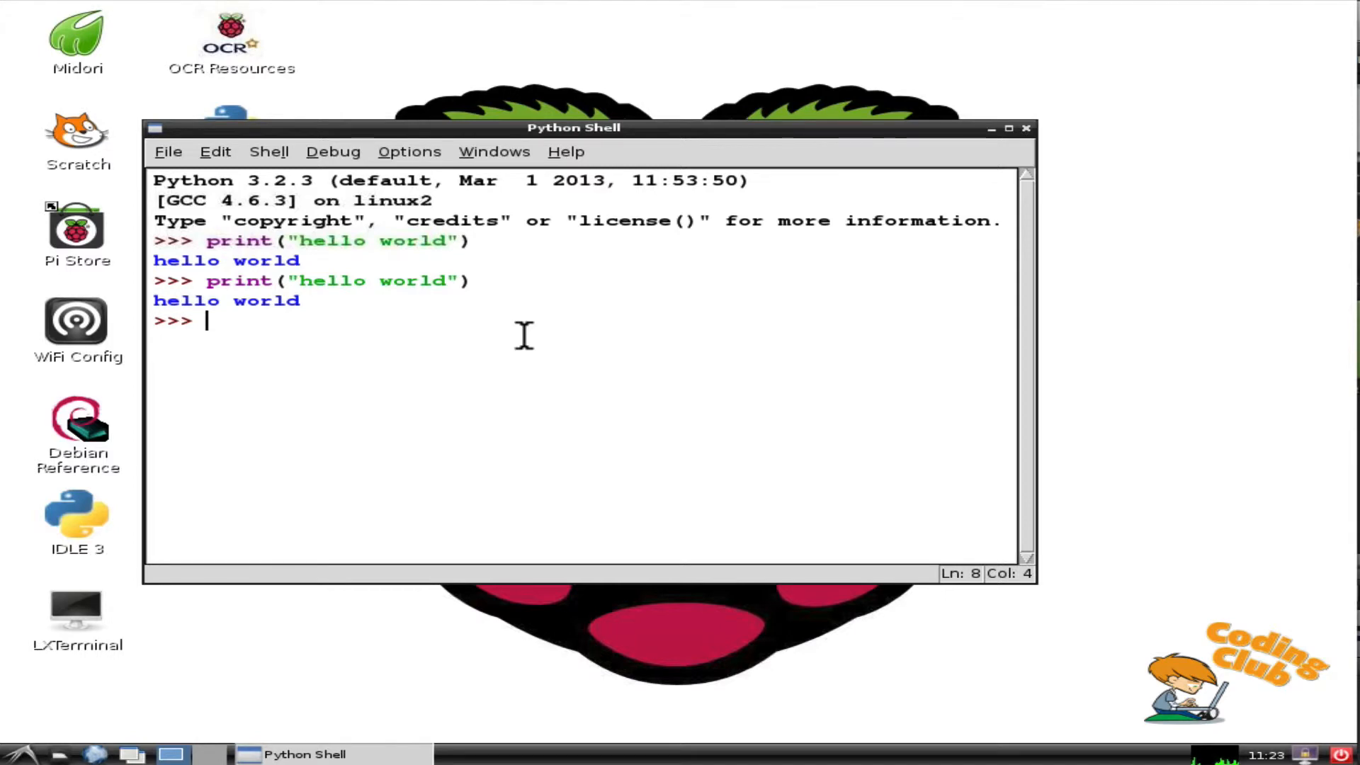
pyautogui.moveTo(249, 241)
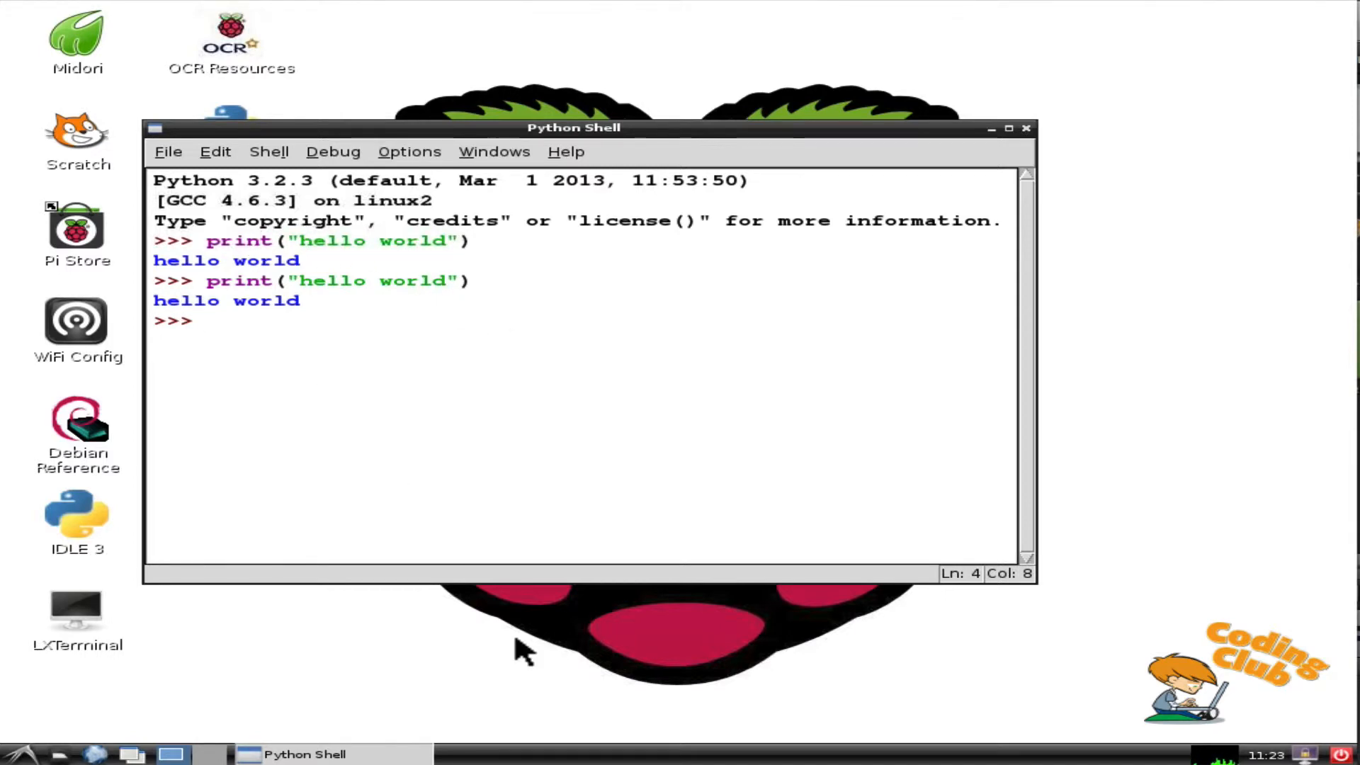
# - Enter print("hello world") again at the prompt for a second hello world
pyautogui.write('print("hello world")')
pyautogui.write('gr')
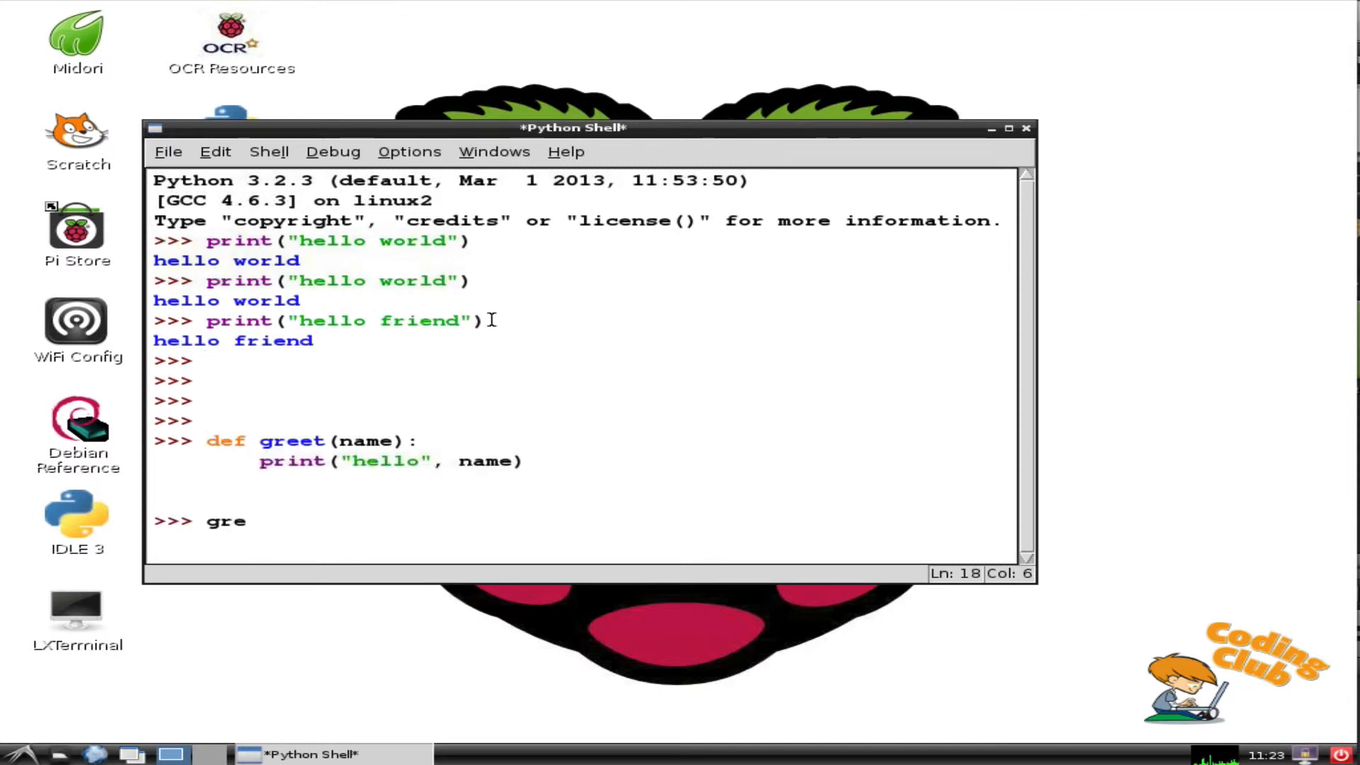
# - Call greet("Jeff") so the shell prints hello Jeff
pyautogui.write('et("')
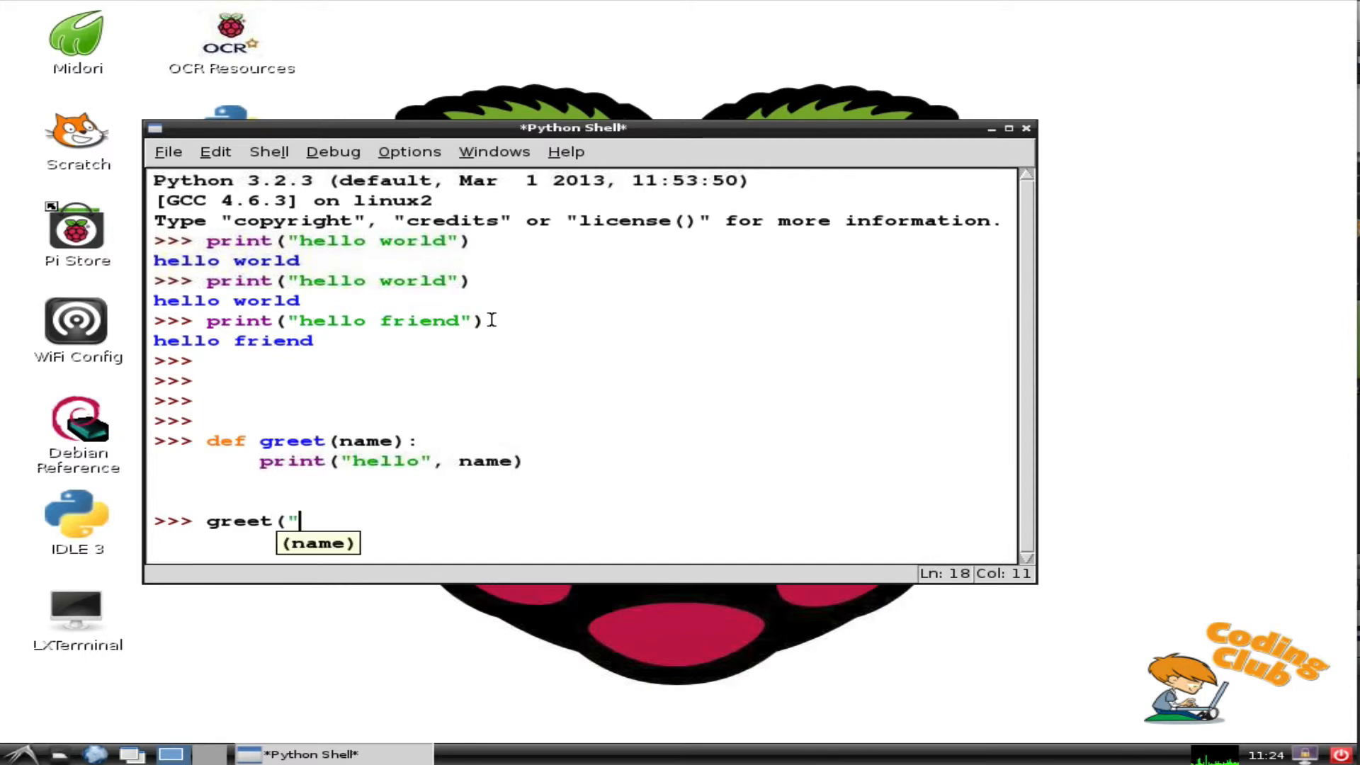
pyautogui.write('Jeff")')
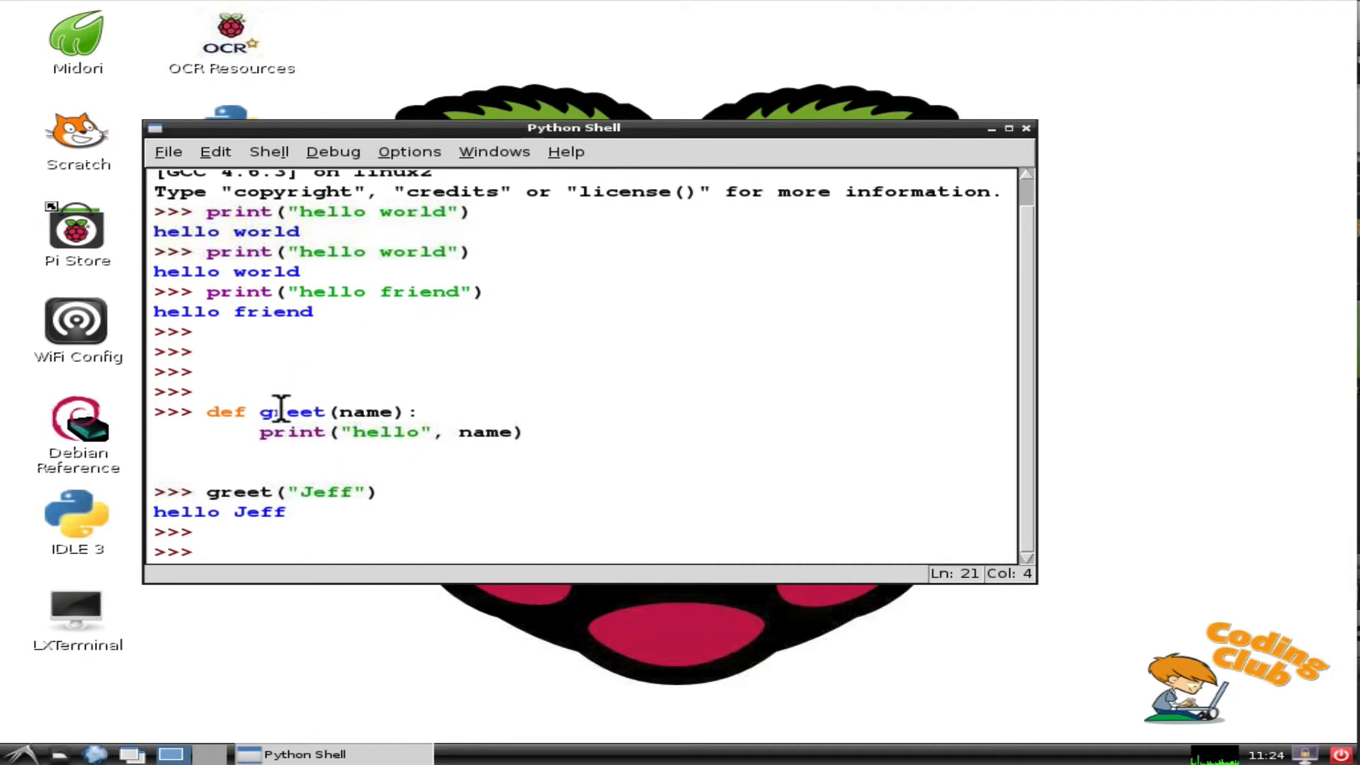
# - Copy the earlier greet definition to the prompt and change its greeting from hello to Hi
pyautogui.click(267, 412)
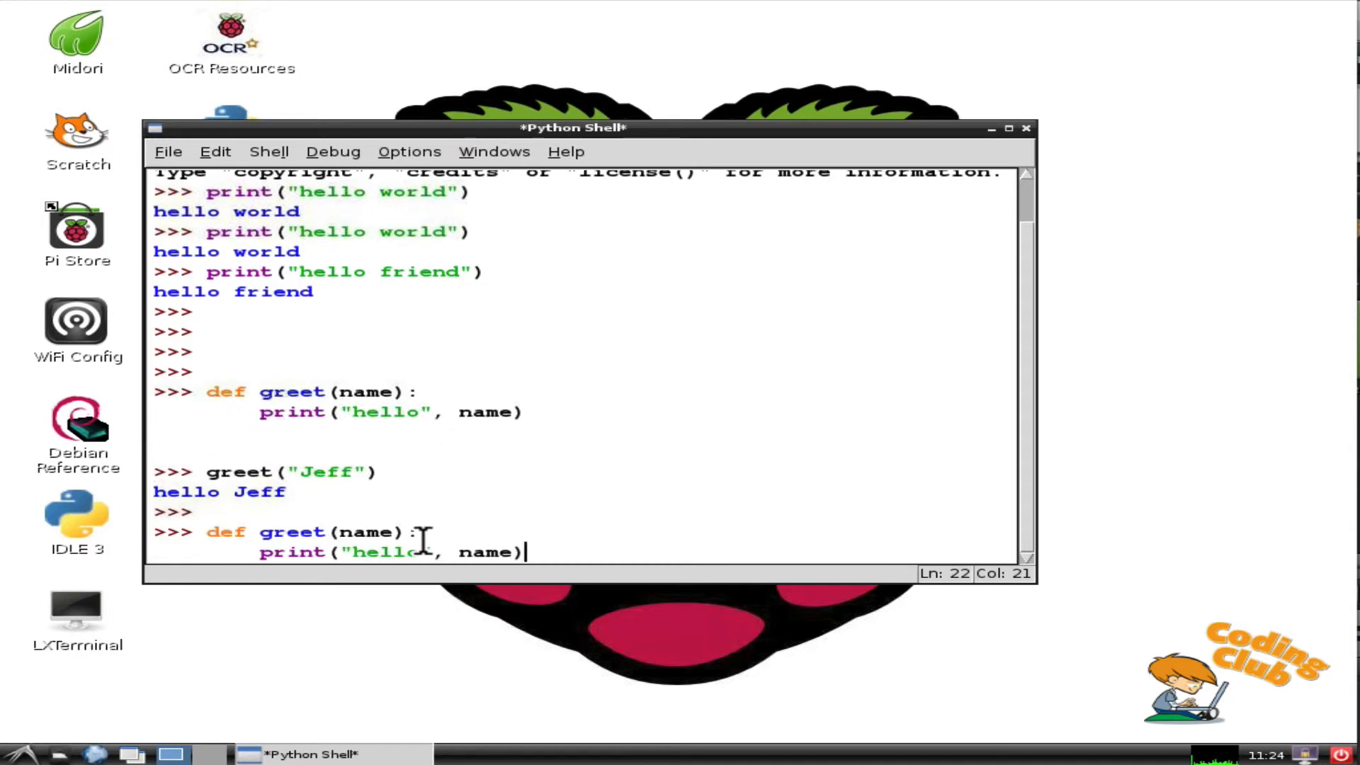
pyautogui.doubleClick(383, 553)
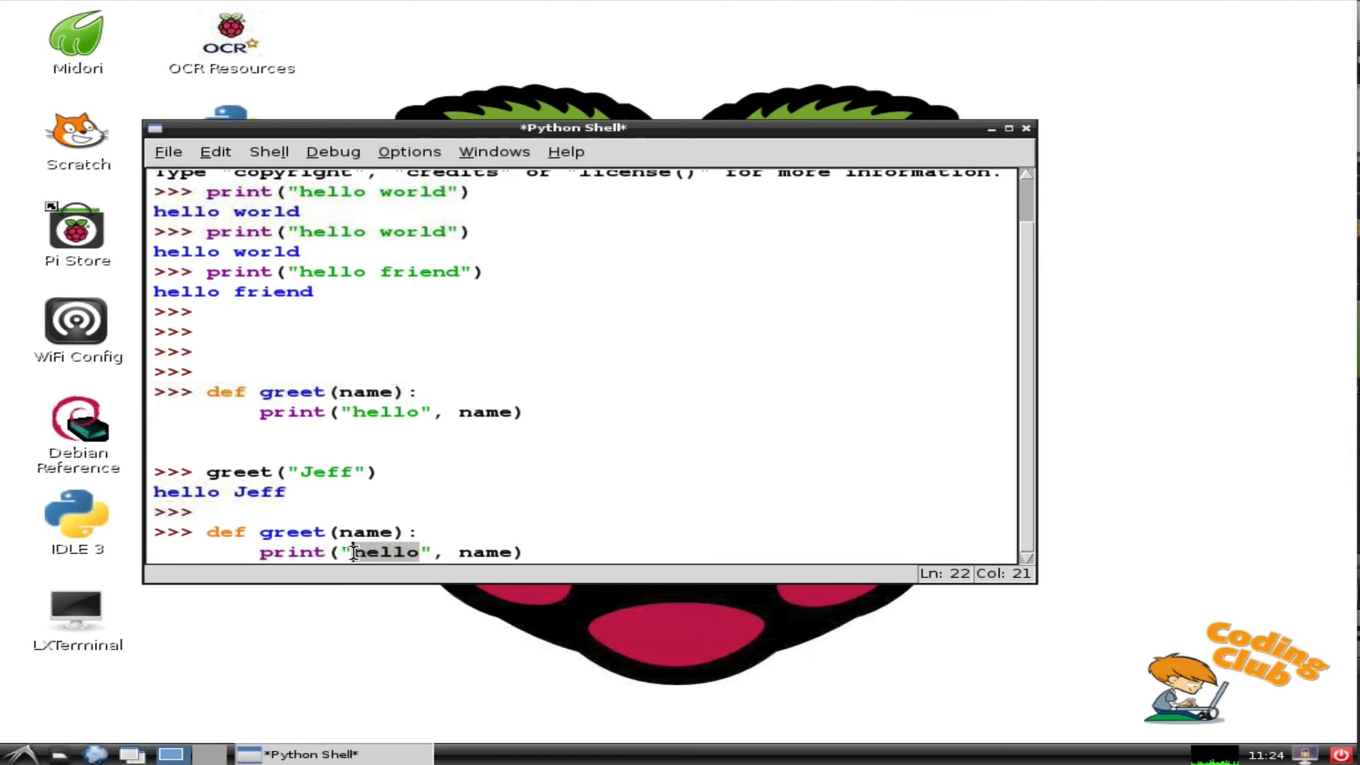
pyautogui.write('Hi')
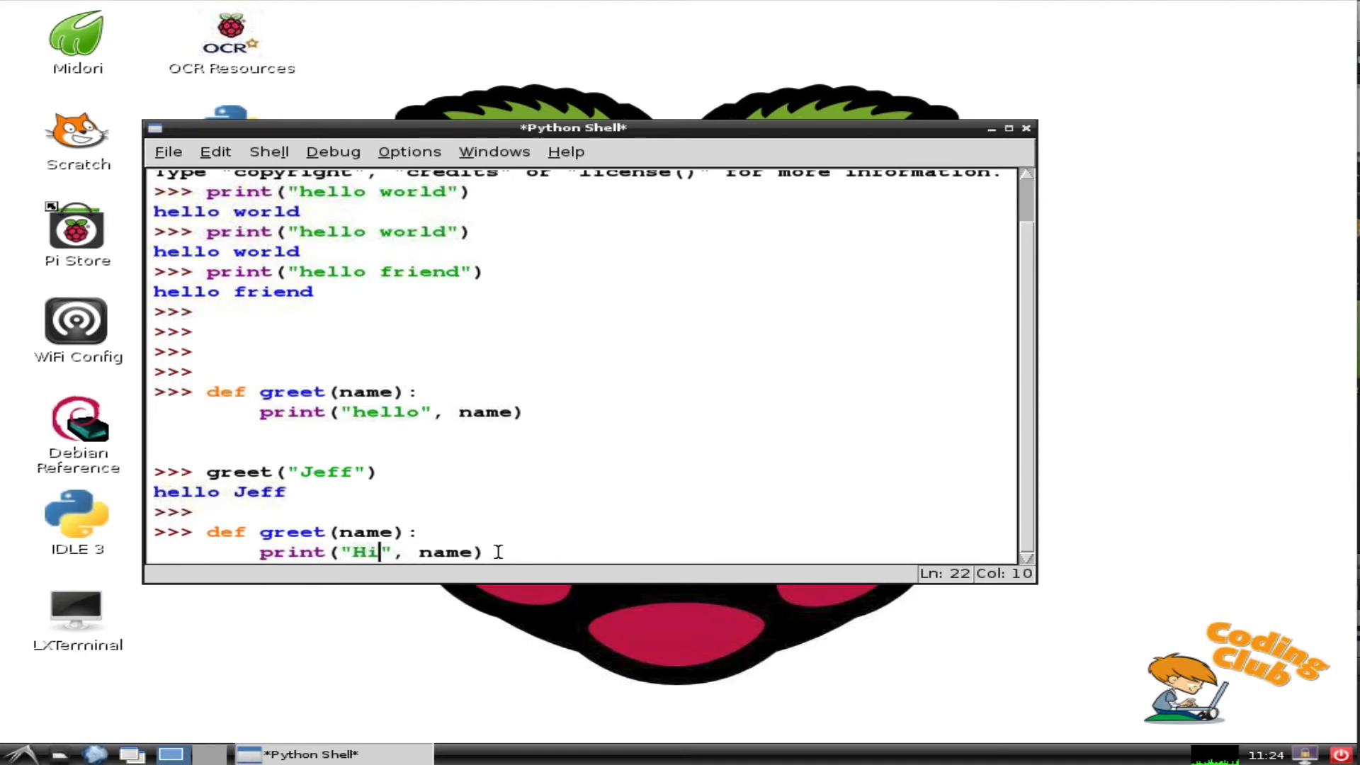
pyautogui.click(496, 552)
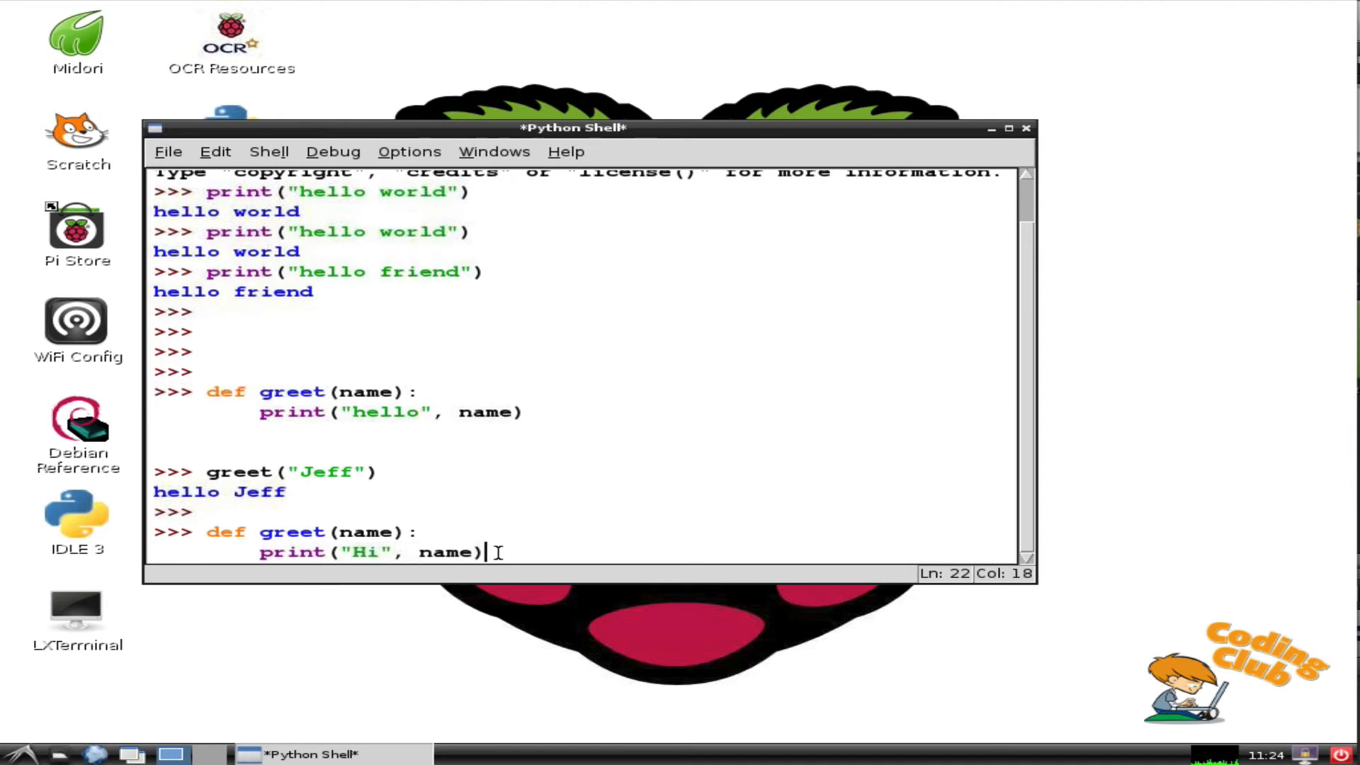